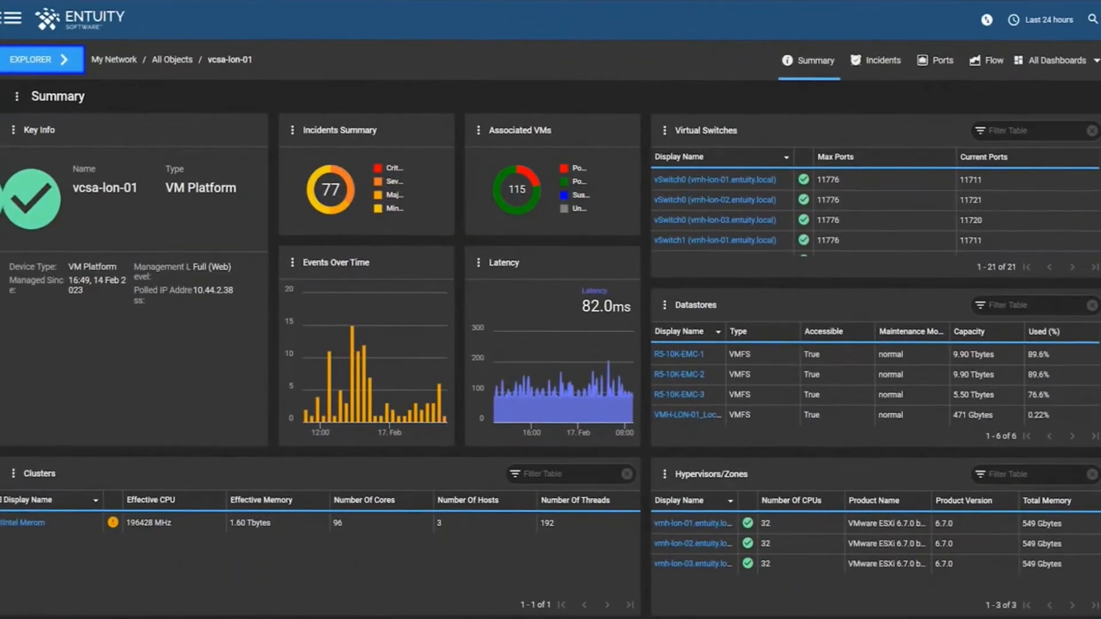
Open the vmh-lon-01.entity.local hypervisor summary from the vcsa-lon-01 Hypervisors table.
click(692, 523)
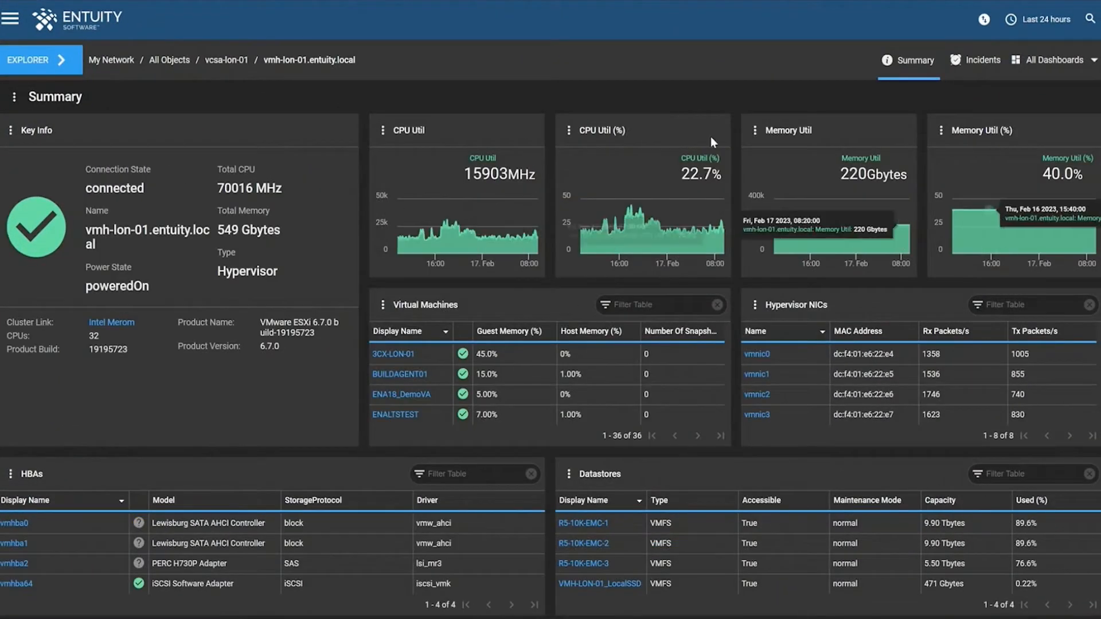
click(392, 353)
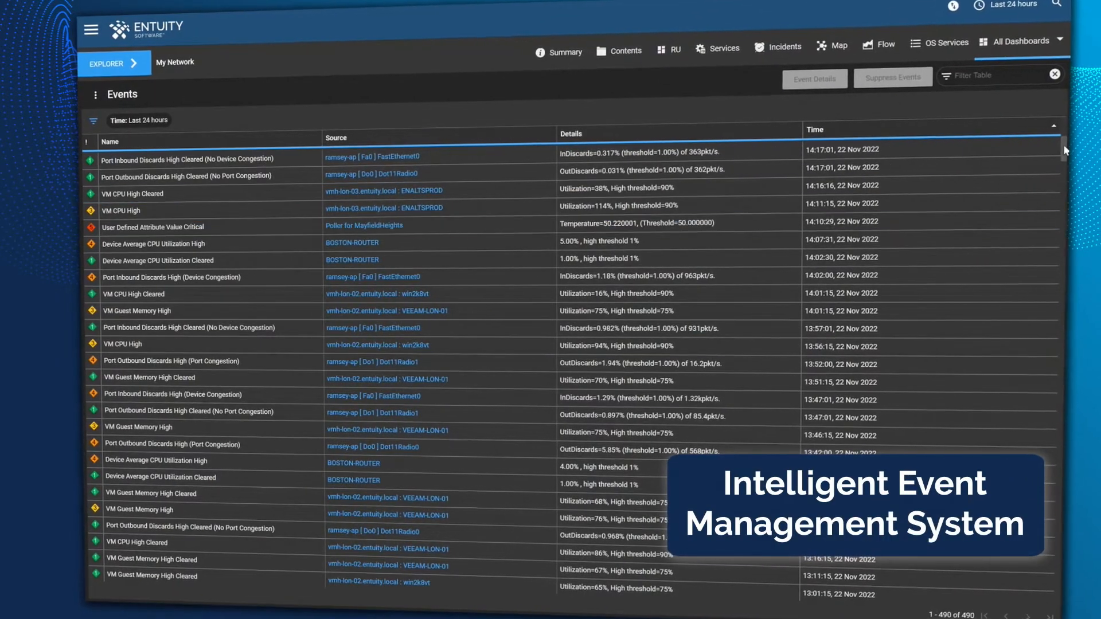
Scroll through the last 24 hours of network-wide events.
scroll(down, 3)
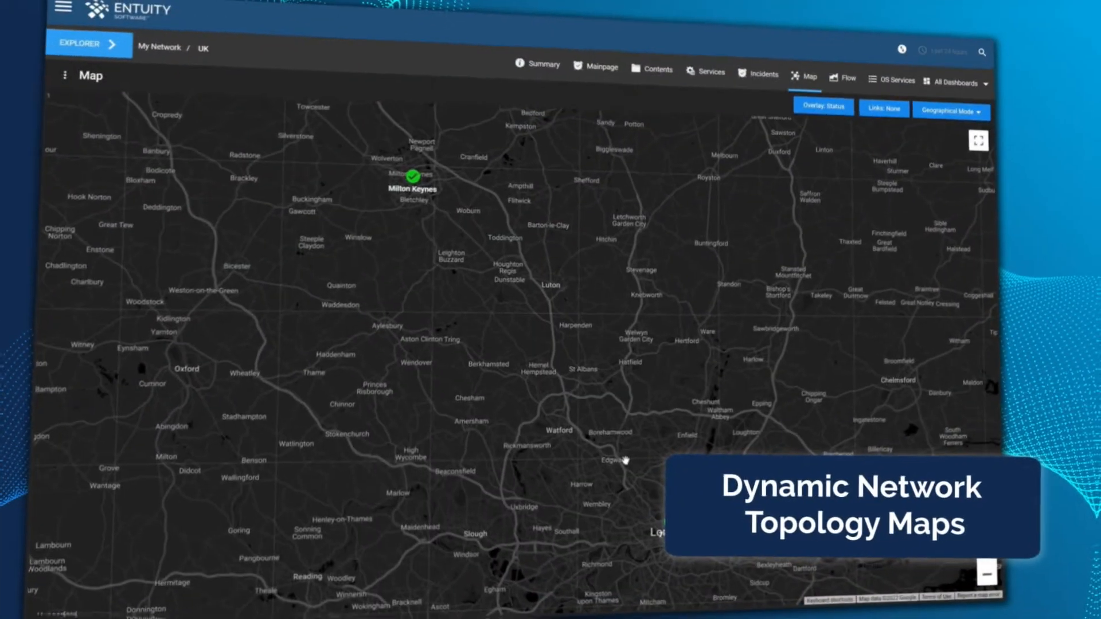
Open the Summary dashboard for the Aruba wireless controller flwc01.
click(609, 234)
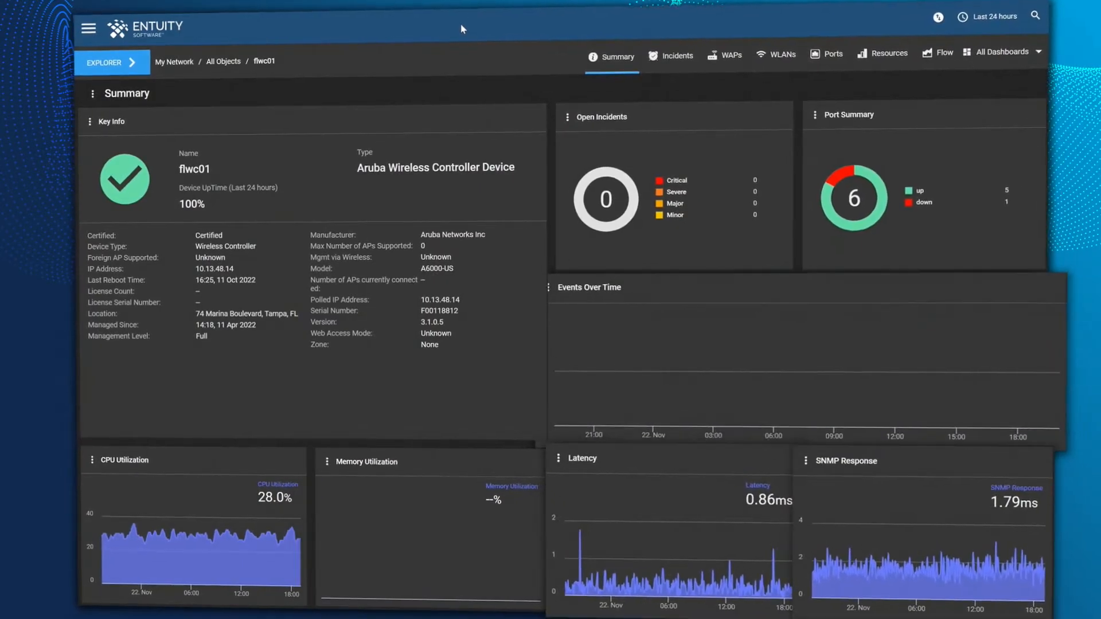
Open the Reports list to reach the device inventory report.
click(944, 51)
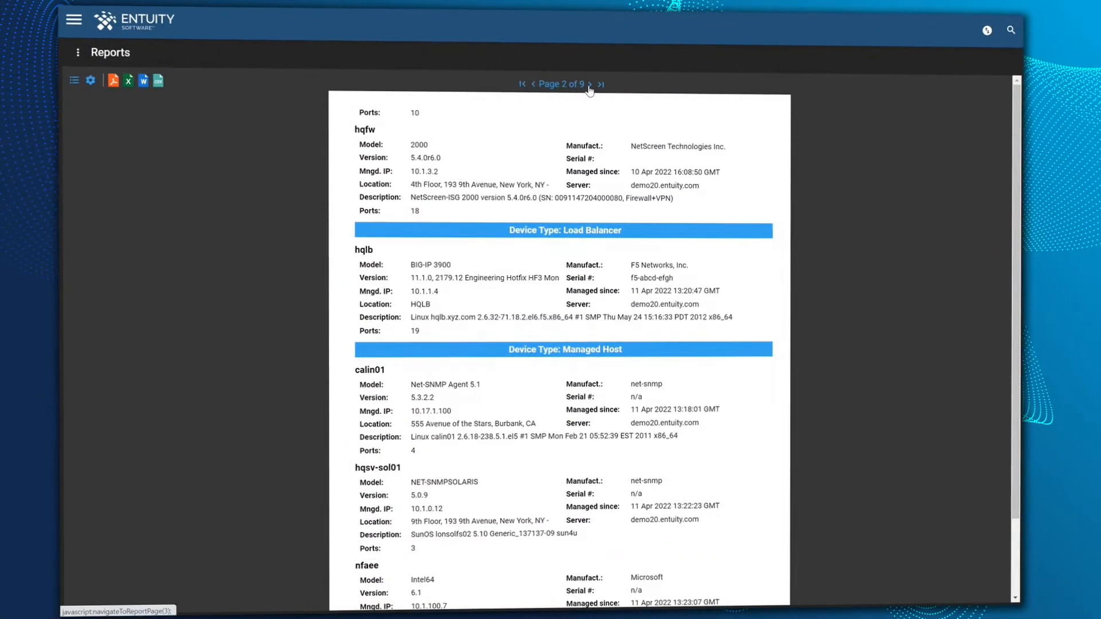
View the Device Types and Routing Summary reports, then the dns-test and dhcp-test results.
click(521, 84)
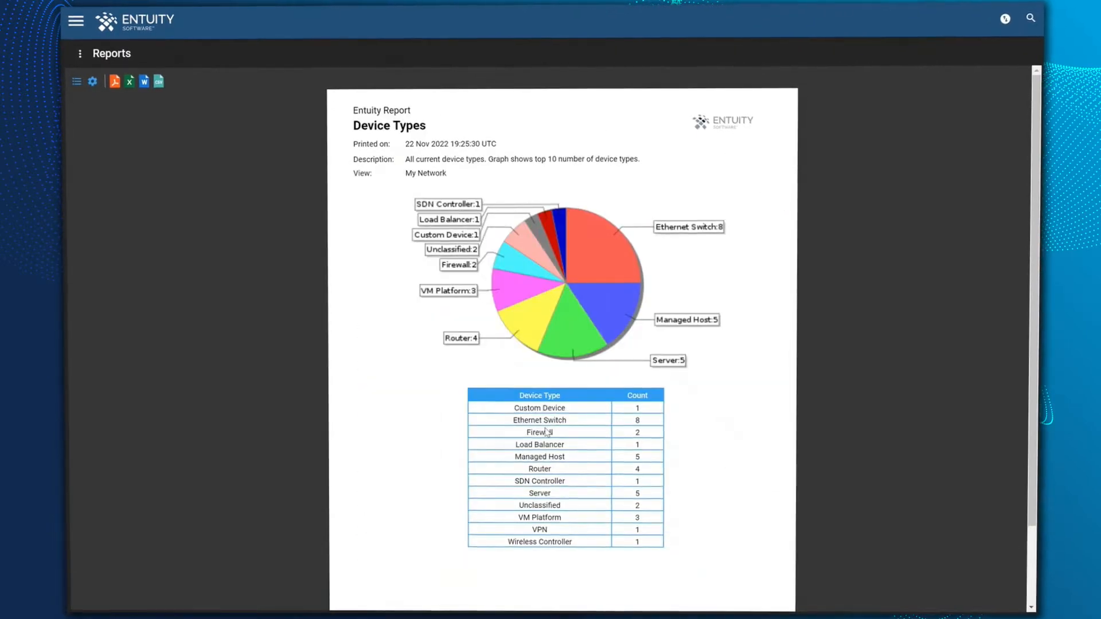
click(580, 76)
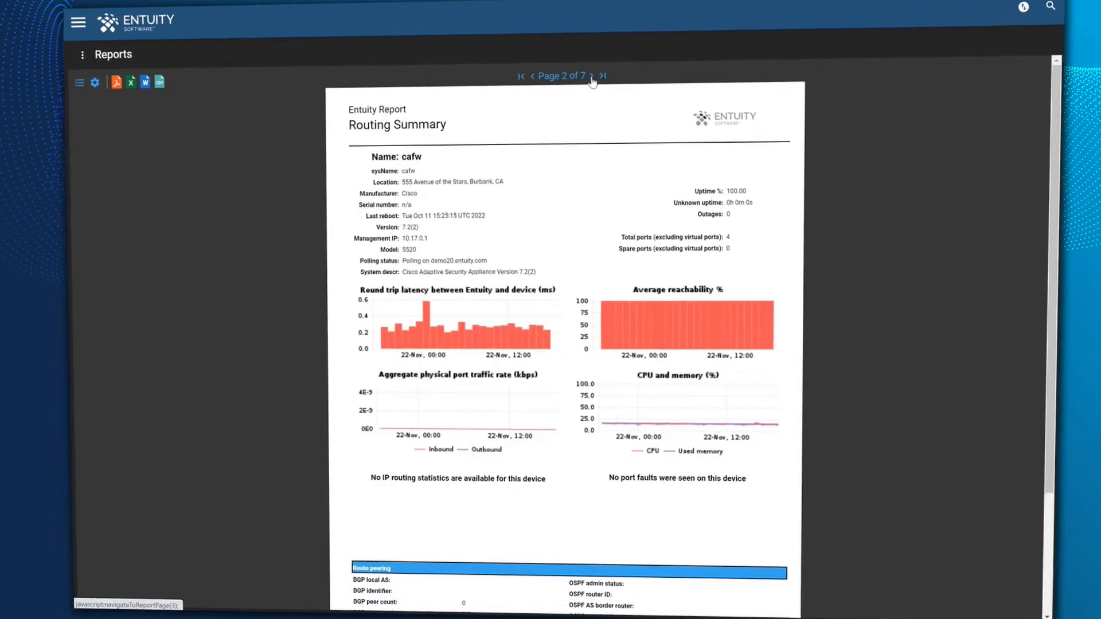
click(595, 75)
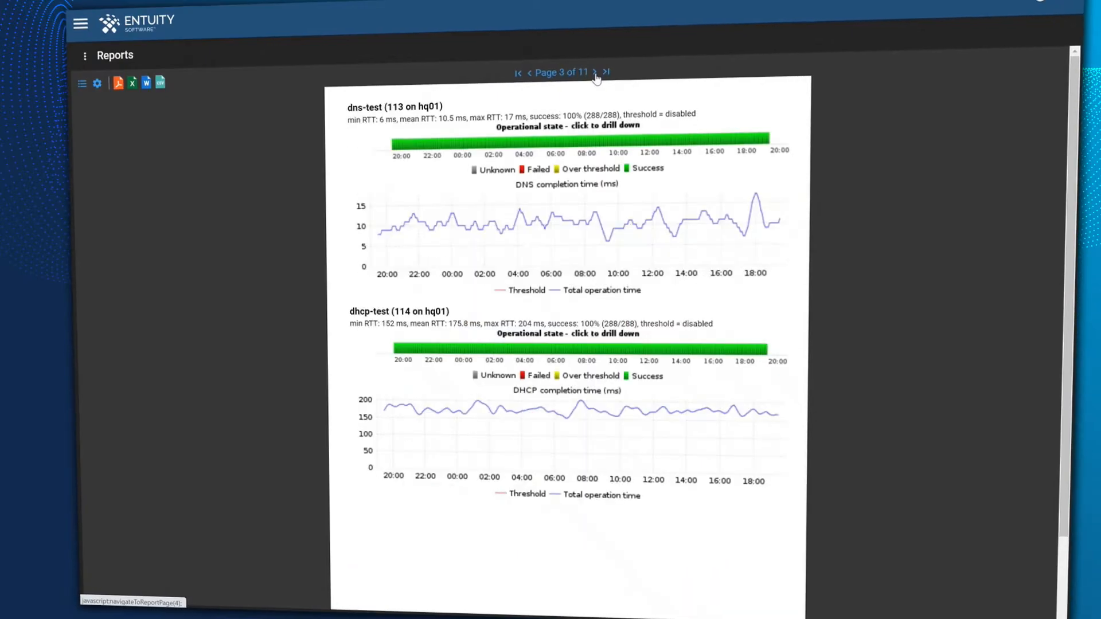
click(596, 73)
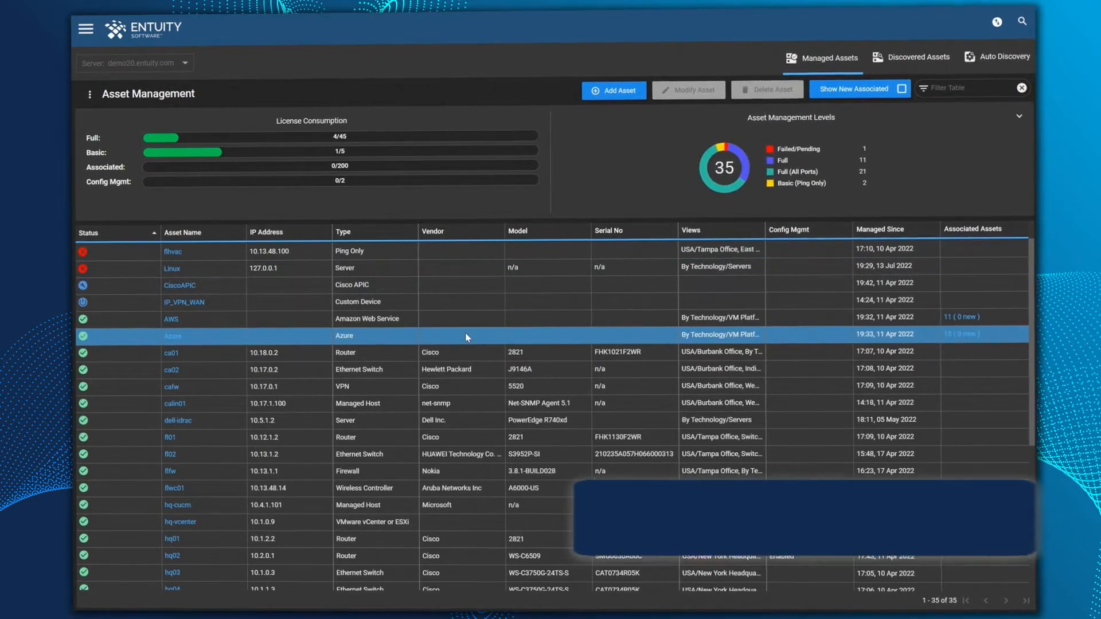
Scroll through the 35 managed assets and license consumption, then open hq01 configuration monitoring.
scroll(down, 3)
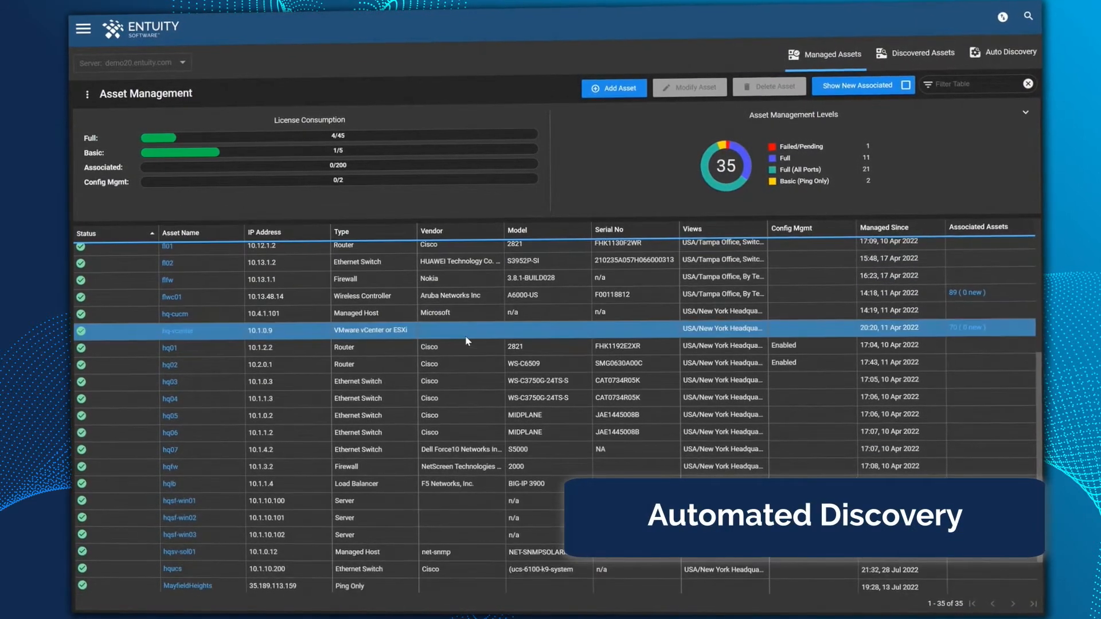
scroll(down, 3)
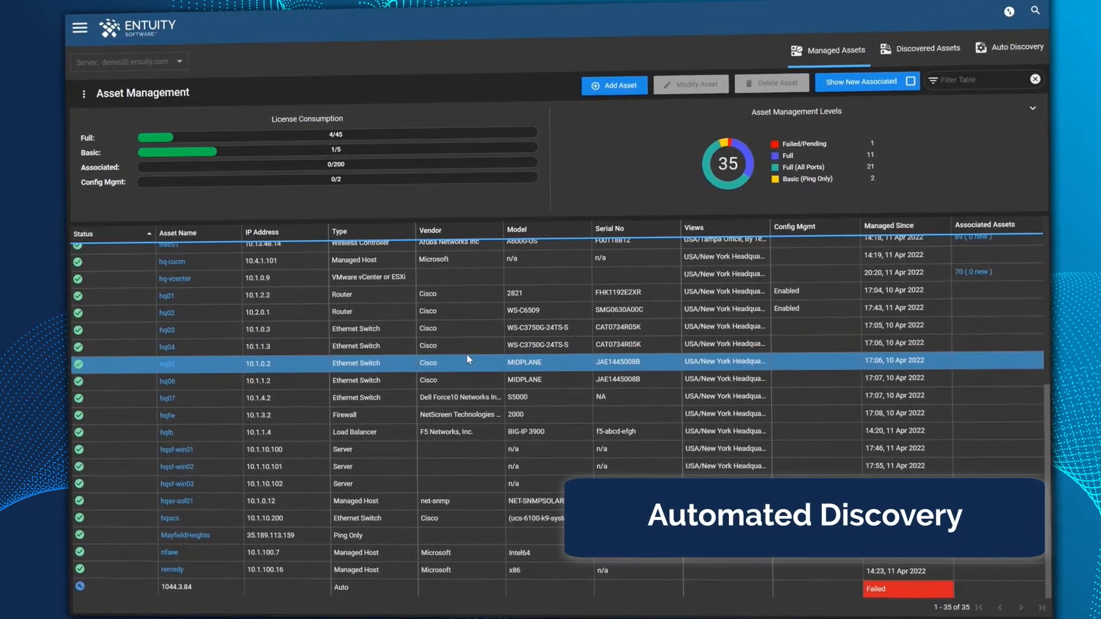
scroll(up, 3)
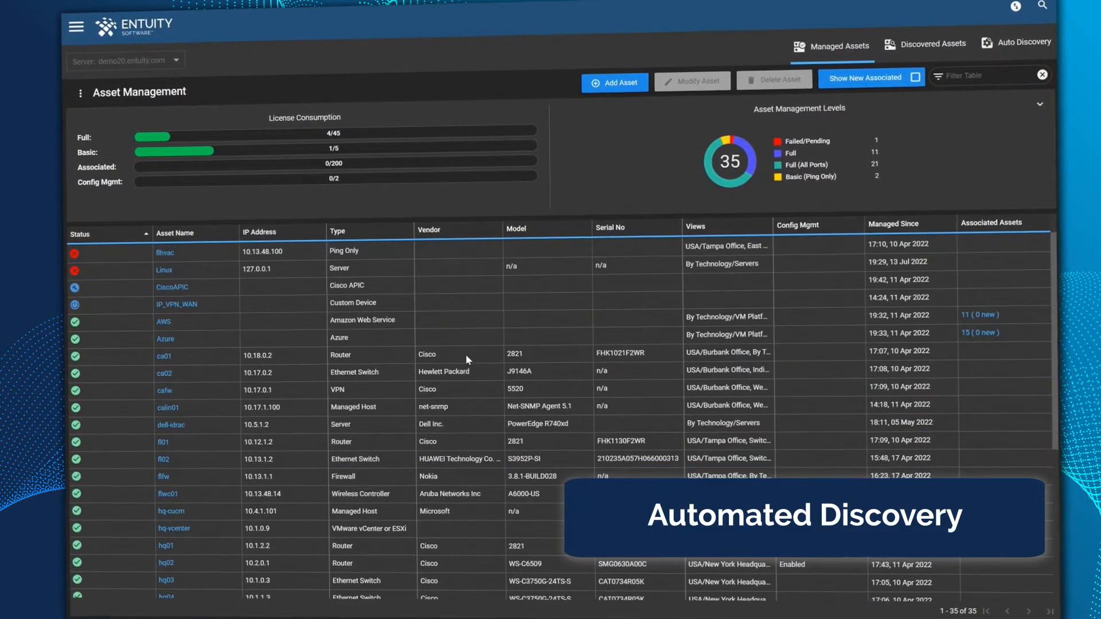
click(168, 338)
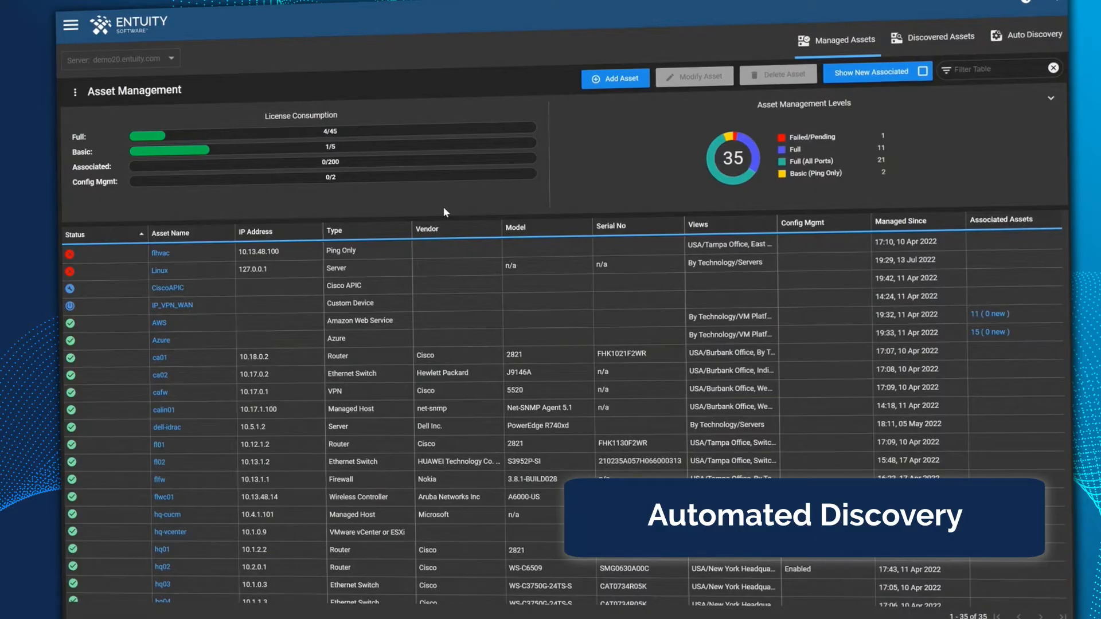
click(160, 391)
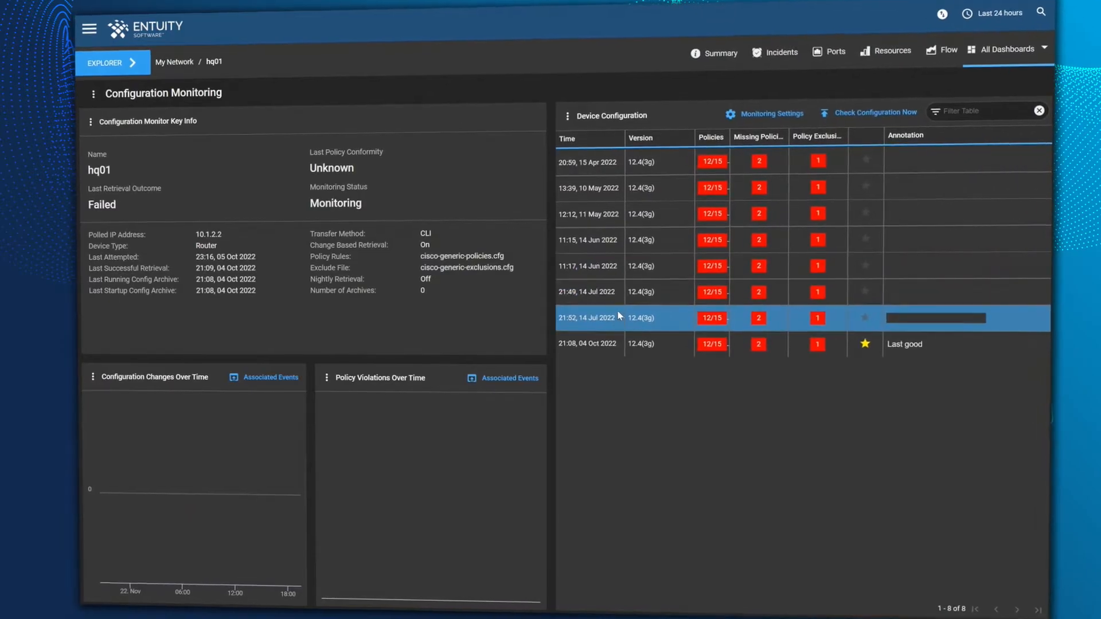
Right-click a configuration row in hq01's Device Configuration list.
right_click(597, 343)
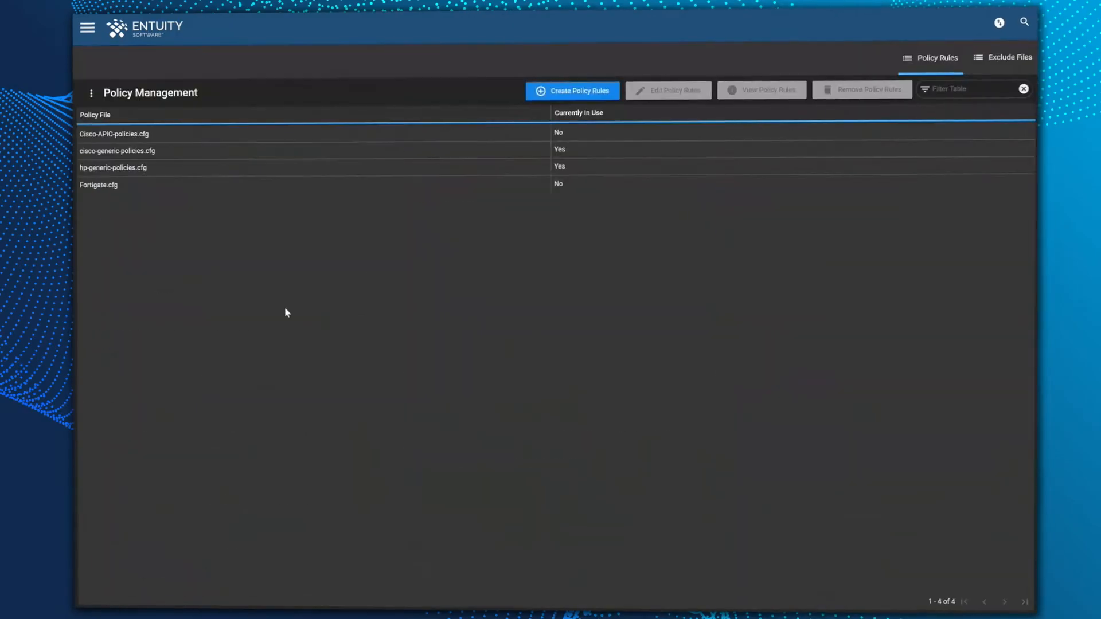
Select the cisco-generic-policies.cfg policy file to view its rules.
click(117, 151)
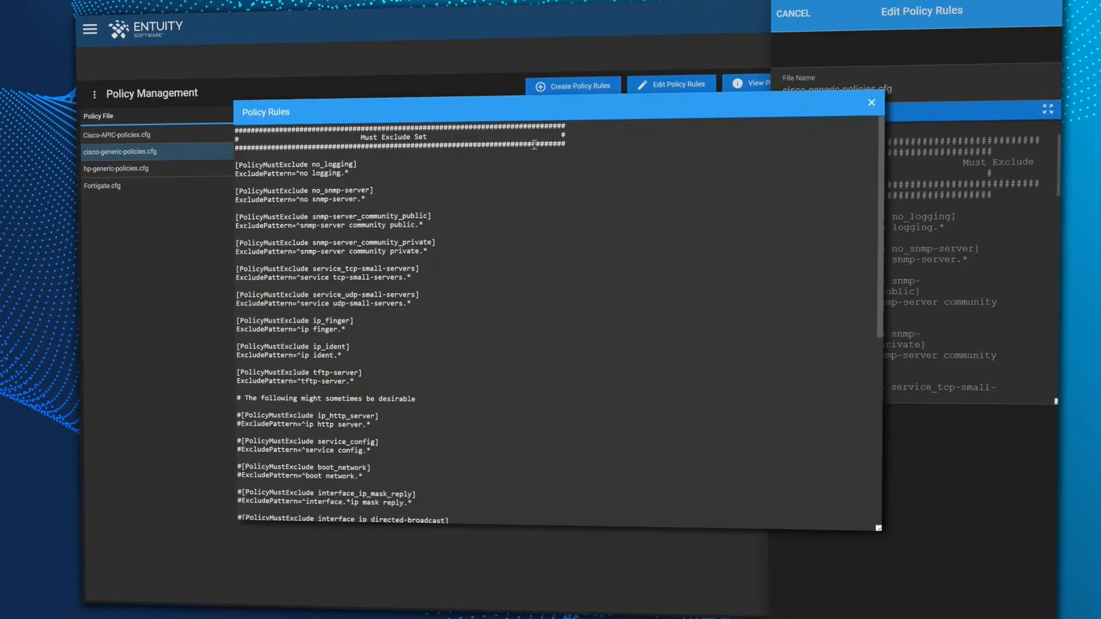